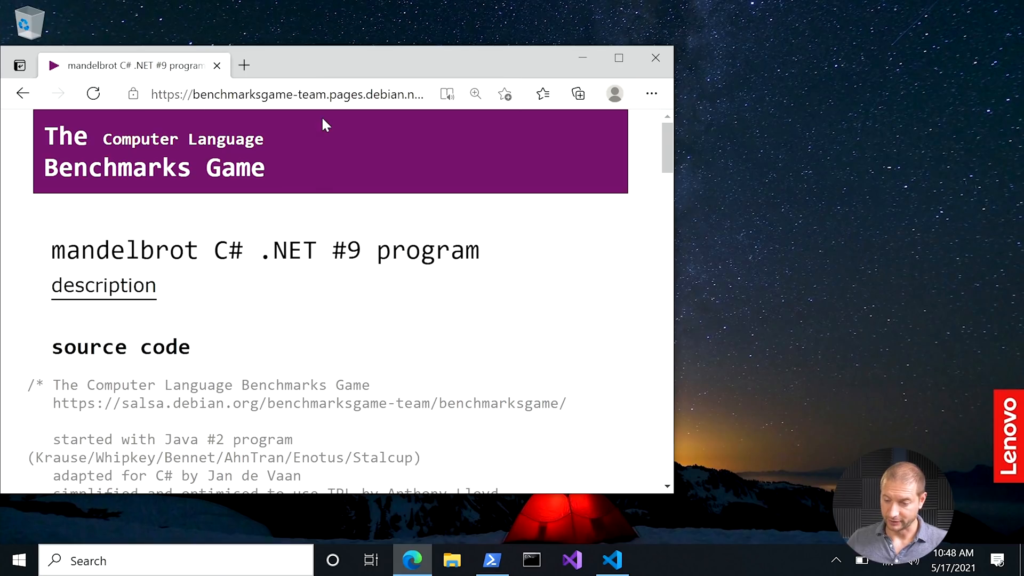
left_click(23, 94)
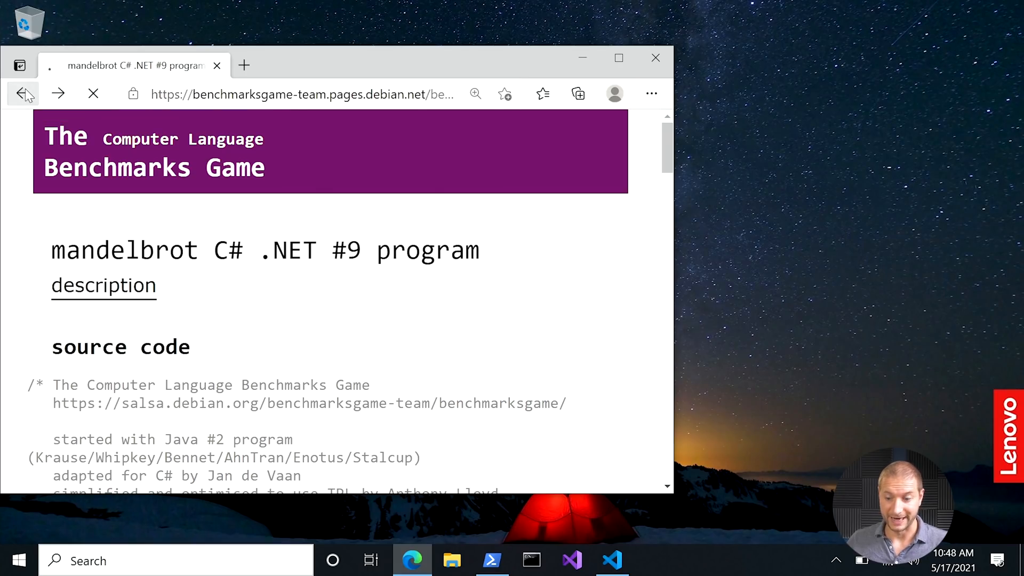
left_click(23, 94)
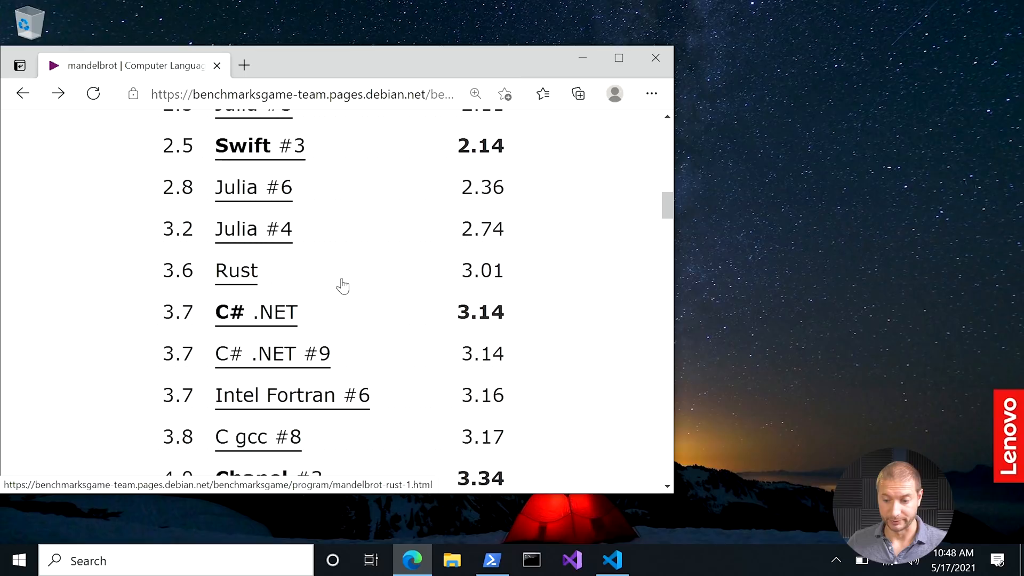
scroll("up", 3)
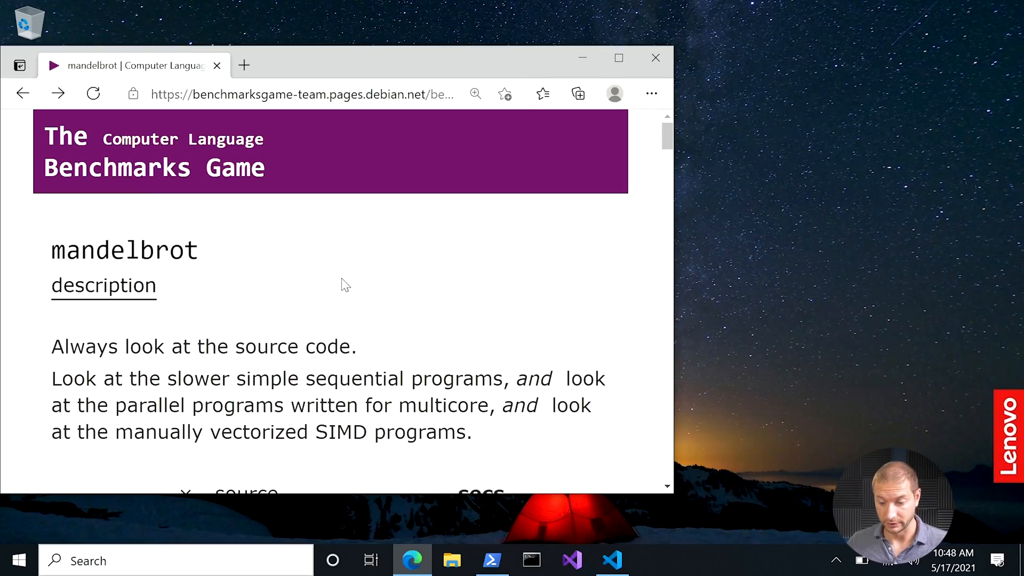
scroll("down", 3)
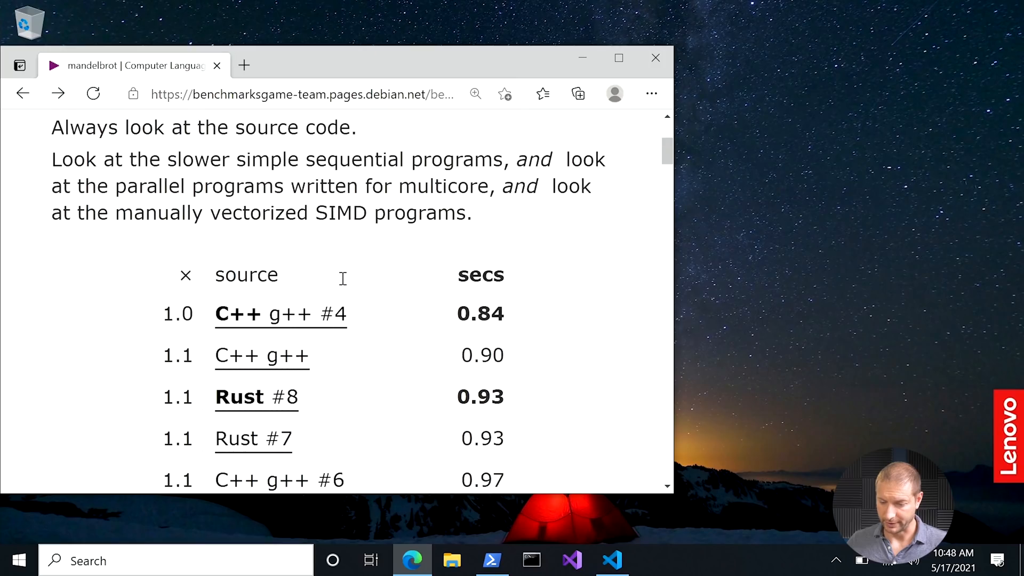
scroll("down", 3)
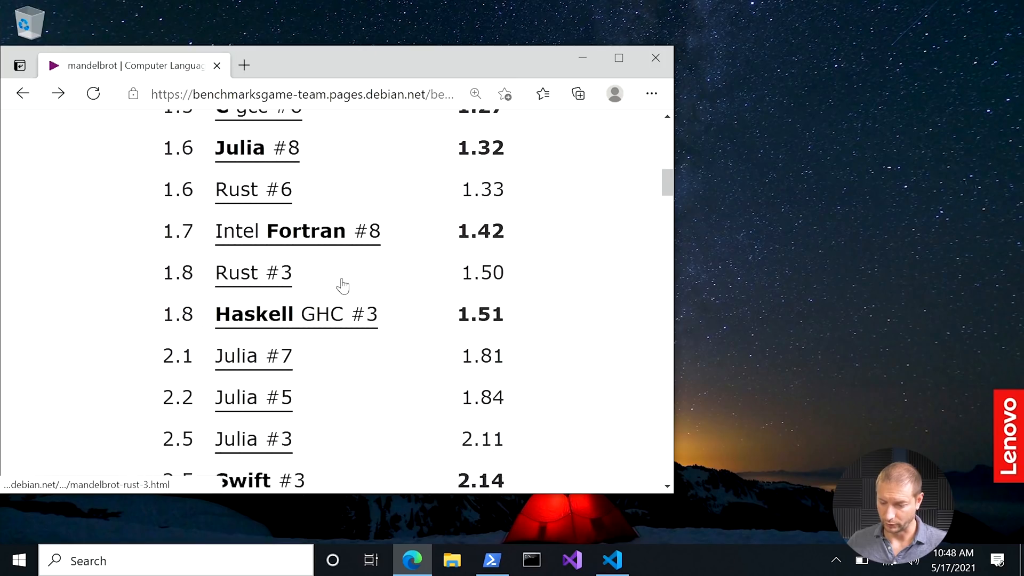
scroll("down", 3)
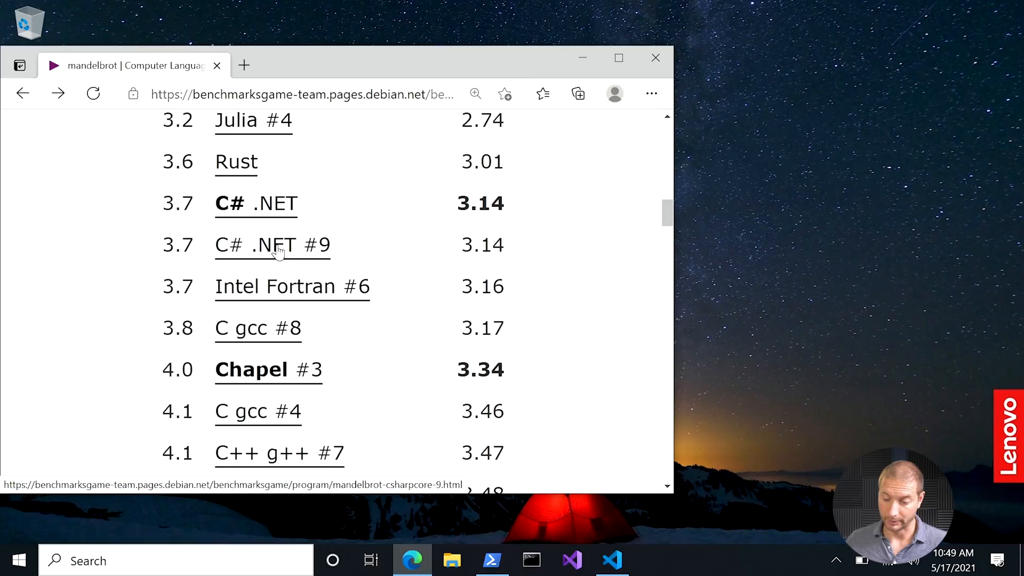
left_click(272, 246)
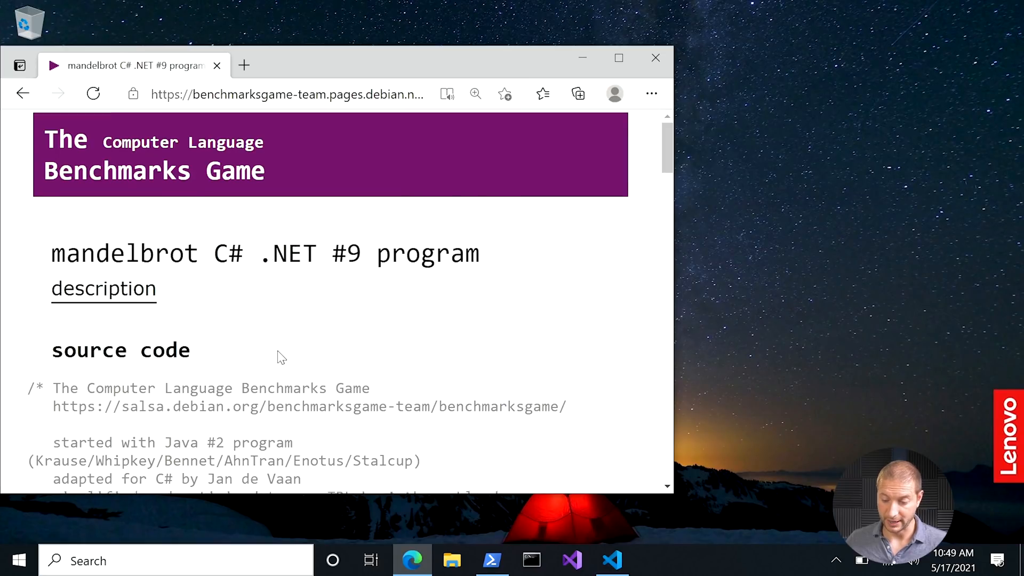
scroll("down", 3)
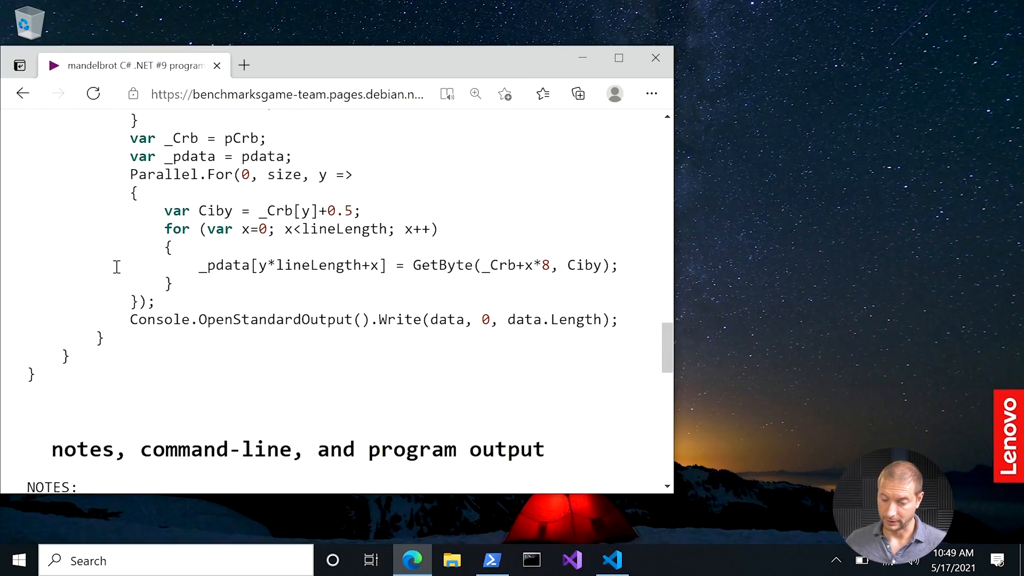